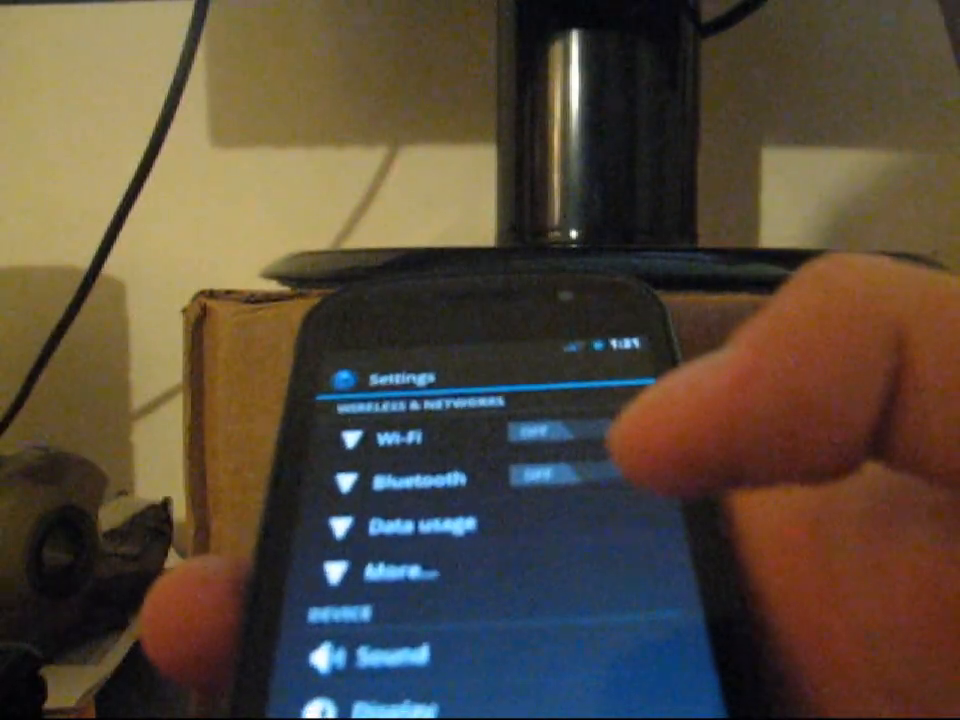
Scroll the main Settings list past Wi-Fi, Bluetooth, Data usage, More, Sound and Display.
scroll(down, 3)
text(a)
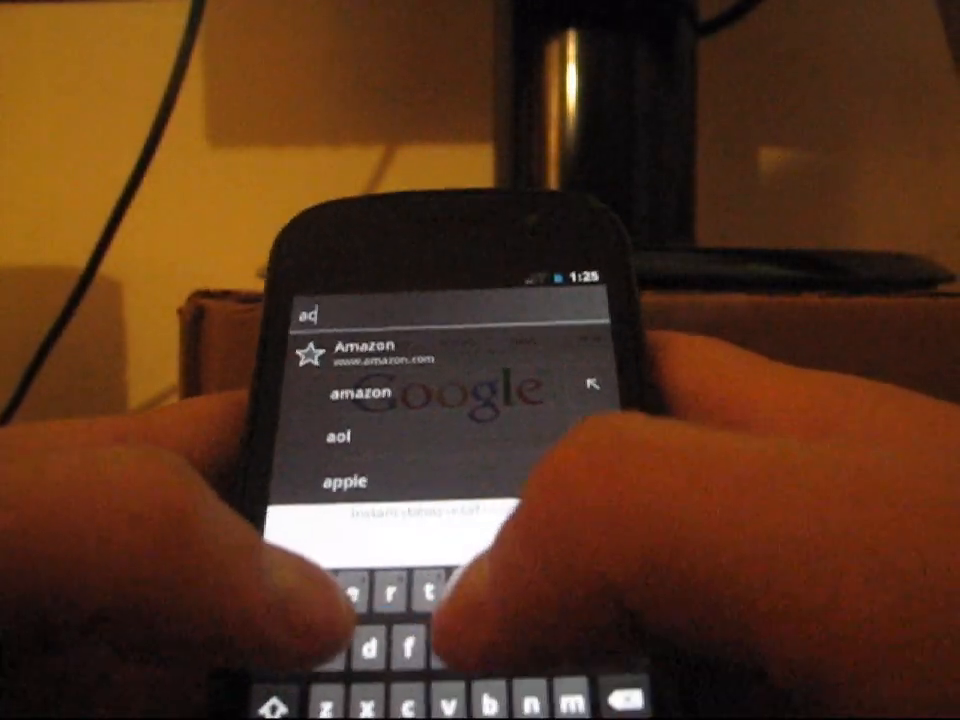
Enter 'csyndica' in the browser URL bar so search suggestions appear.
text(csyndica)
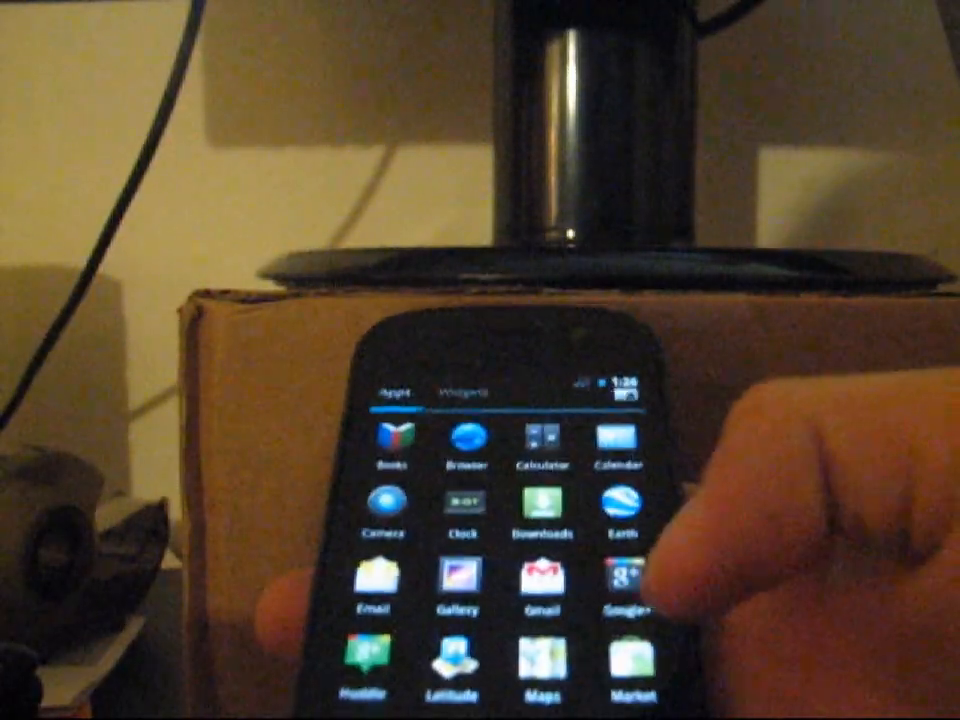
scroll(down, 3)
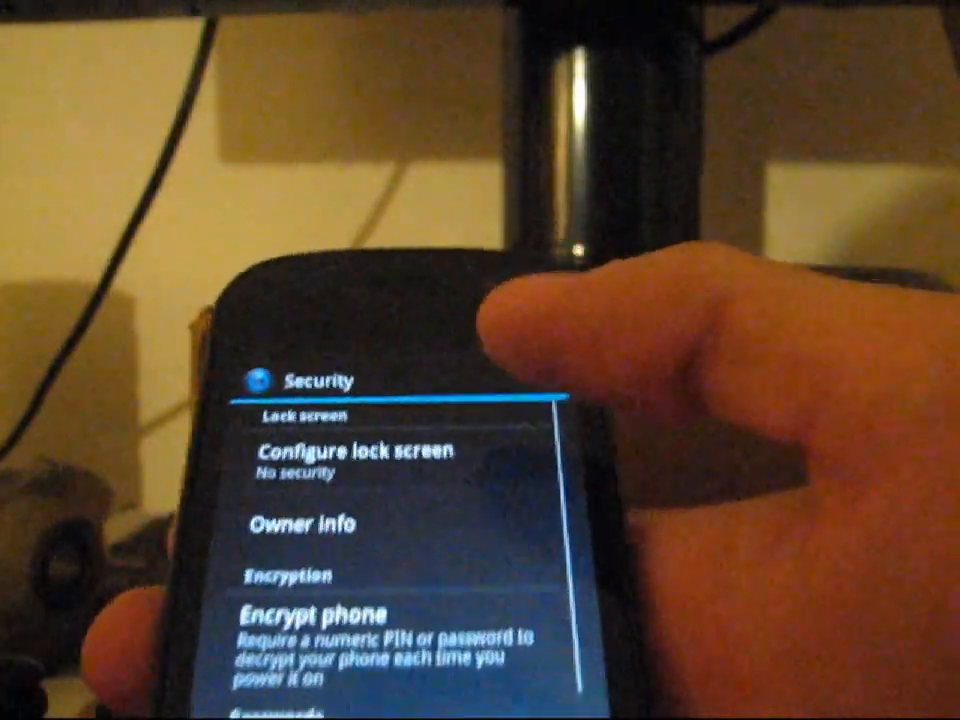
Show the Configure lock screen options: Off, Not secured, Pattern, PIN and Password.
click(352, 460)
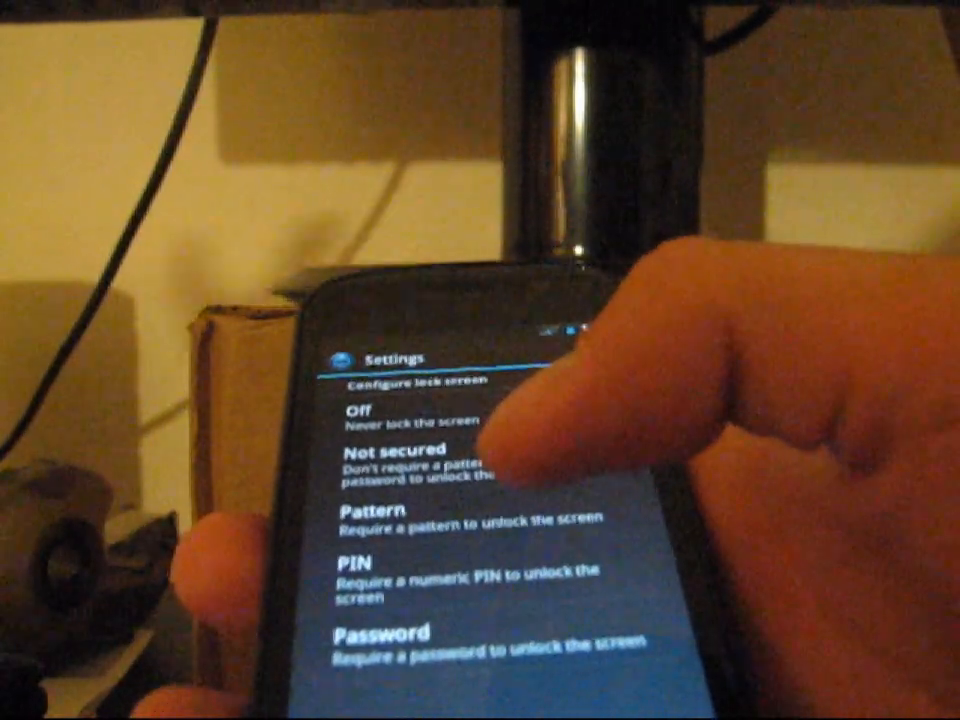